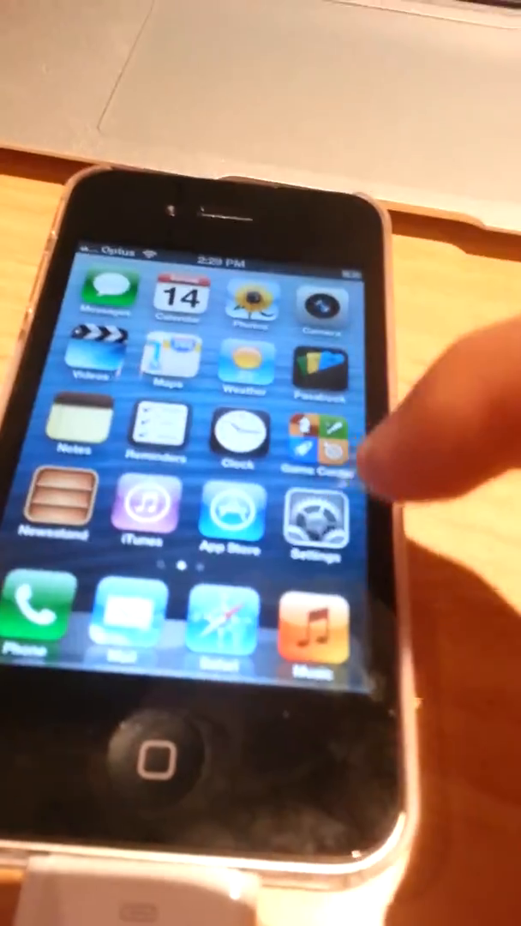
- Navigate from the home screen into Settings > General to reach Software Update
{"action": "left_click", "coordinate": [316, 521]}
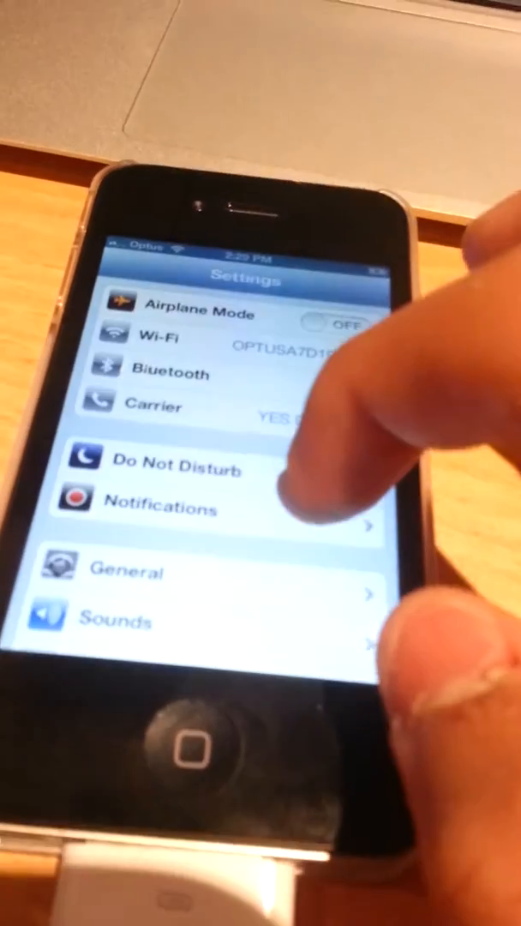
{"action": "left_click", "coordinate": [128, 572]}
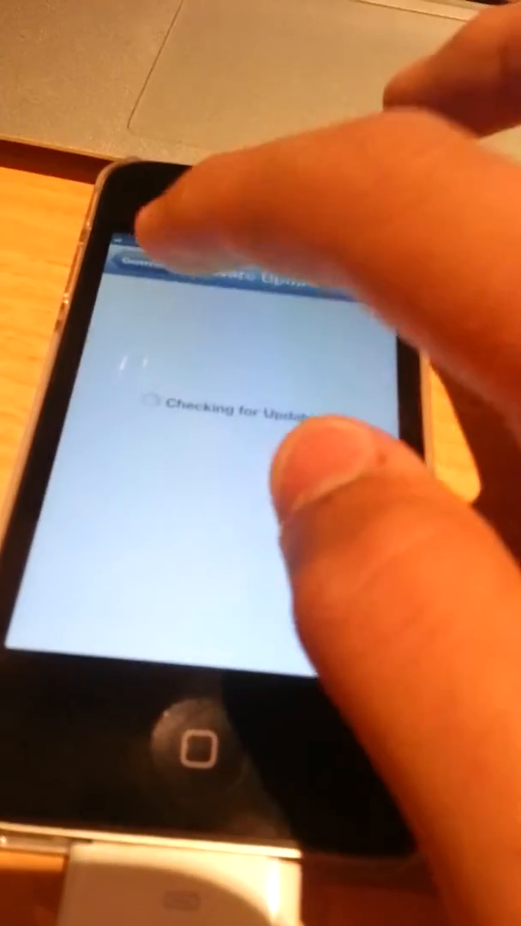